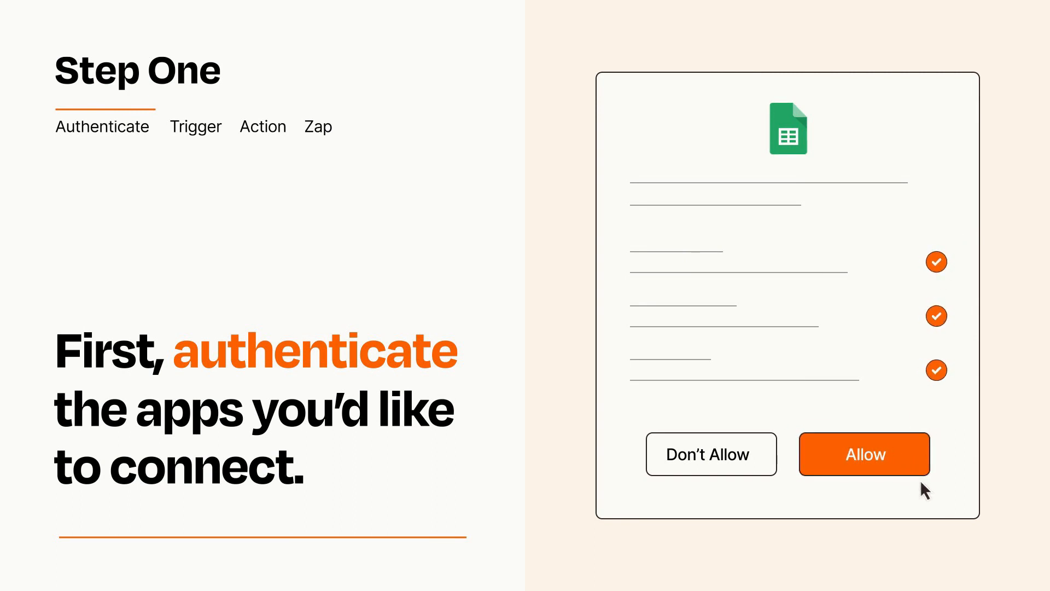
# - Grant Zapier access to Google Sheets via the Allow prompt
pyautogui.click(863, 453)
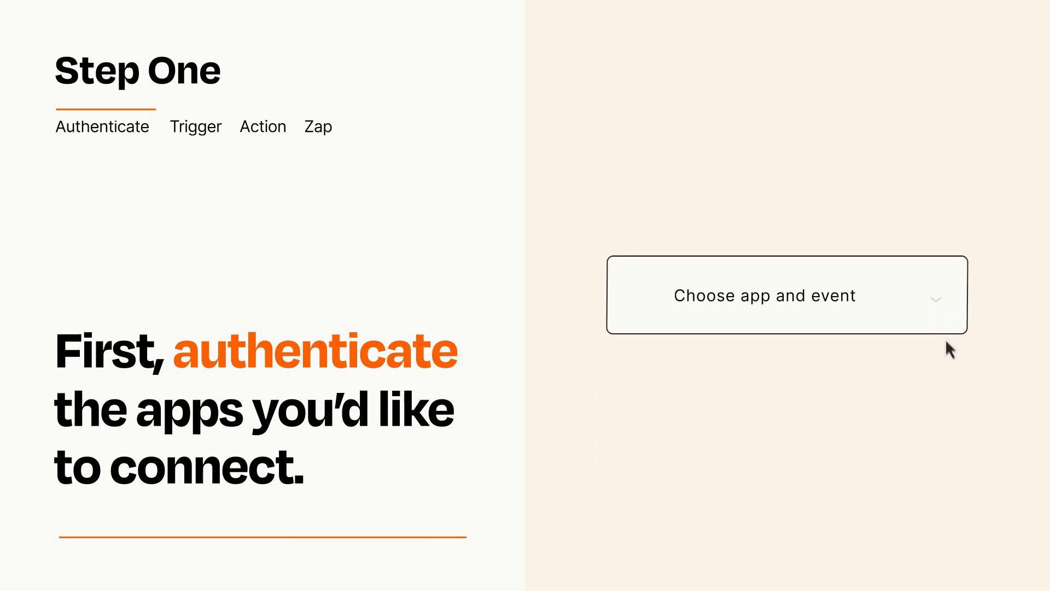
# - Choose Instagram's New Media Posted in My Account as the trigger event
pyautogui.click(786, 294)
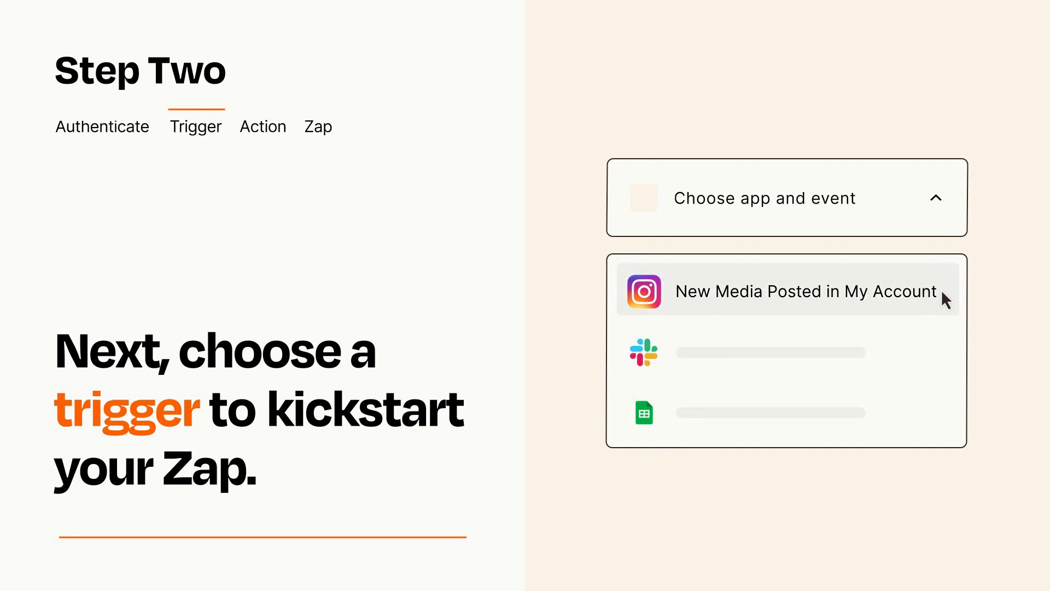
pyautogui.moveTo(944, 303)
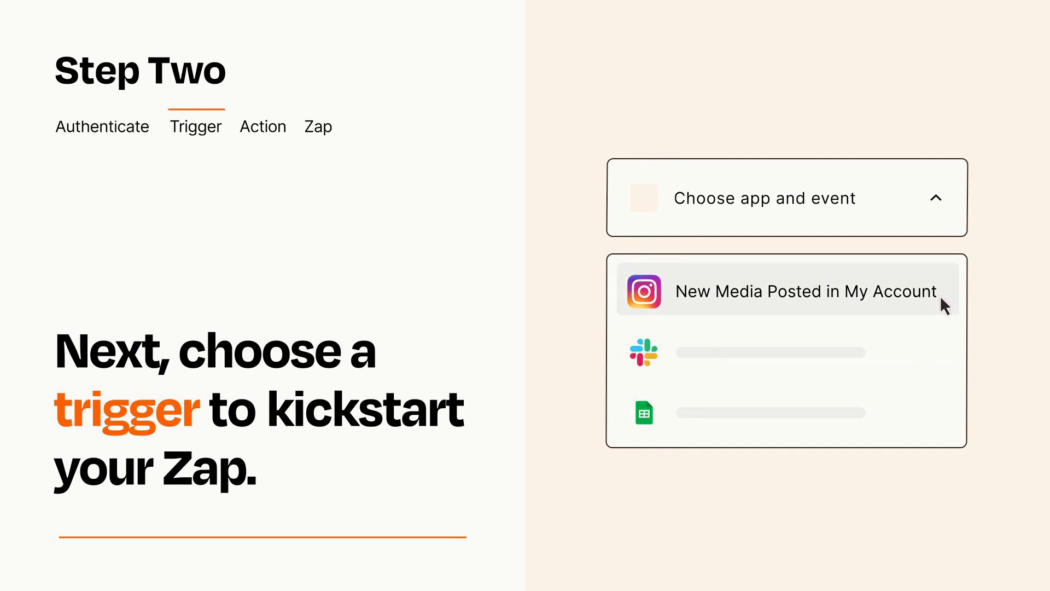
pyautogui.click(807, 291)
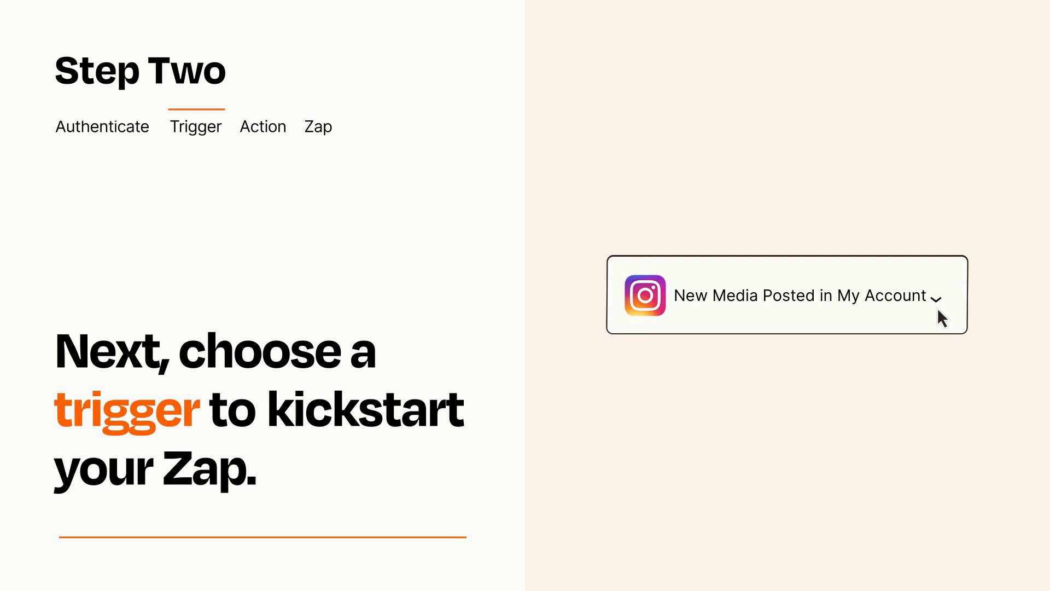
pyautogui.moveTo(951, 312)
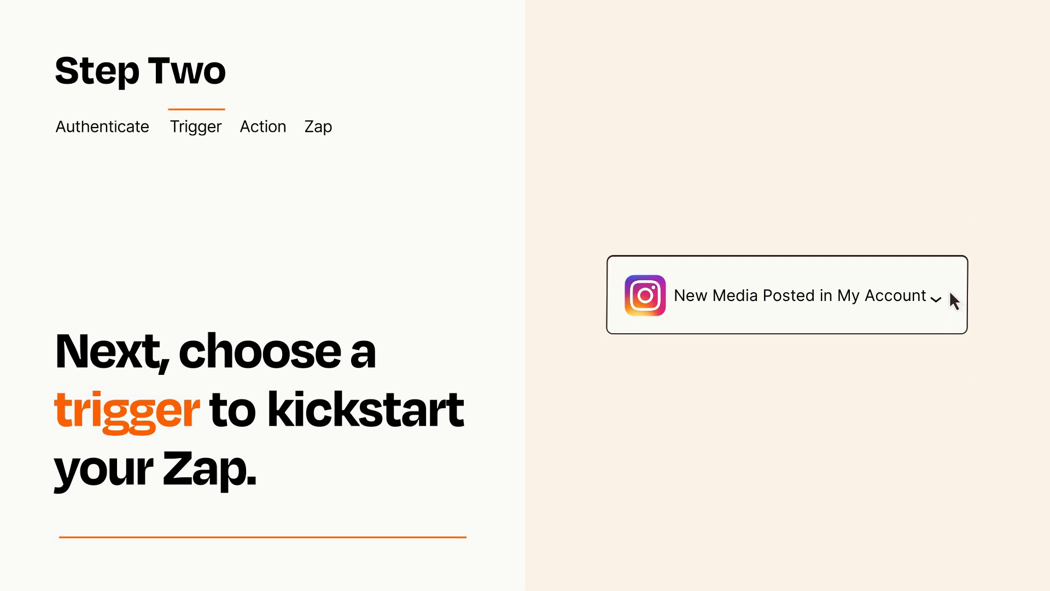
# - Choose Google Sheets' Create Spreadsheet Row as the action event
pyautogui.click(262, 127)
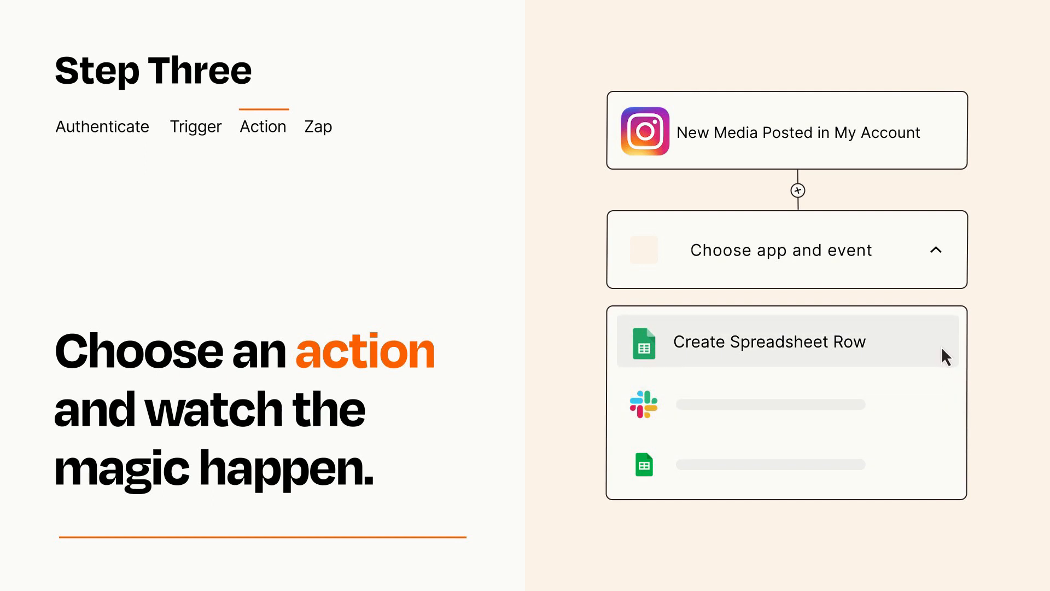
pyautogui.click(769, 341)
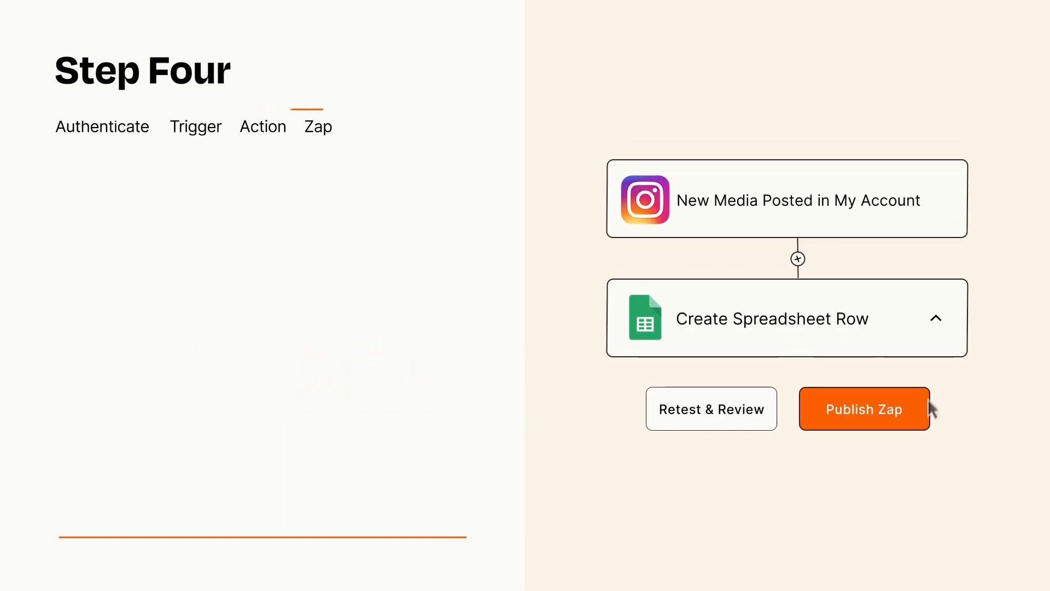
# - Publish the finished Instagram-to-Google Sheets Zap
pyautogui.click(864, 408)
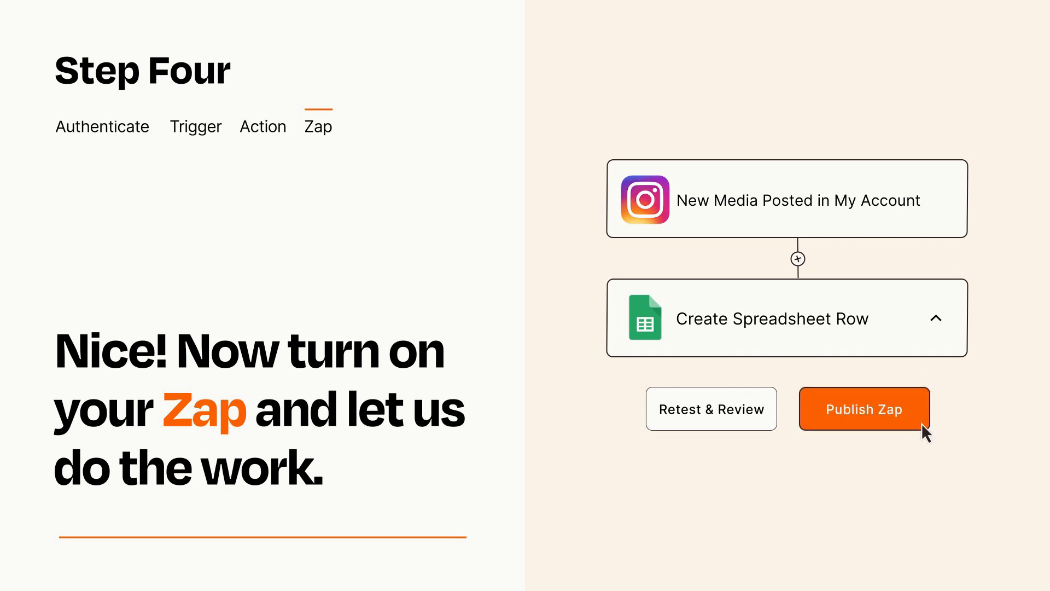
pyautogui.click(864, 408)
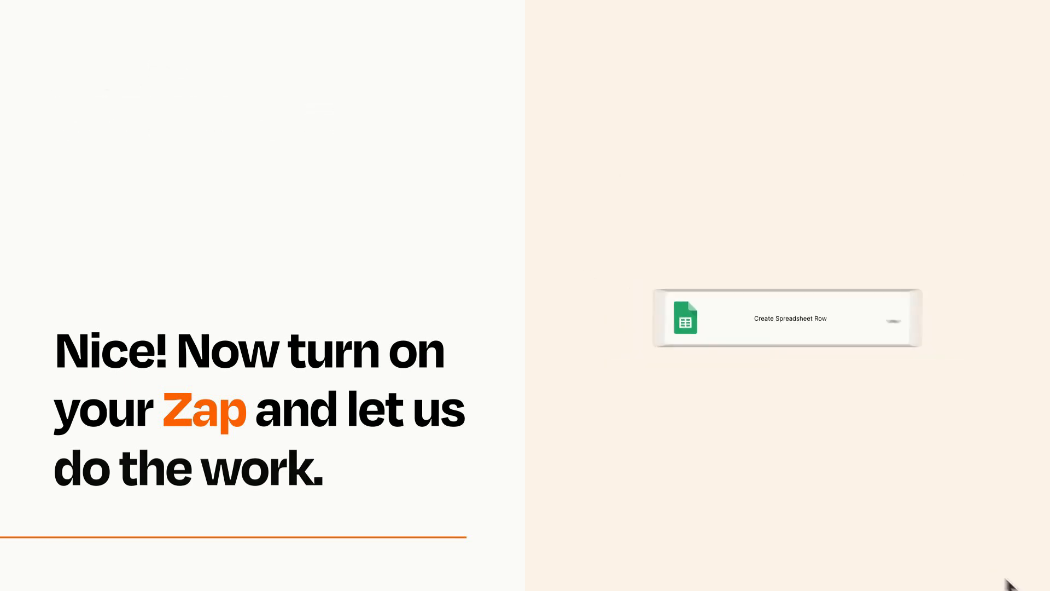